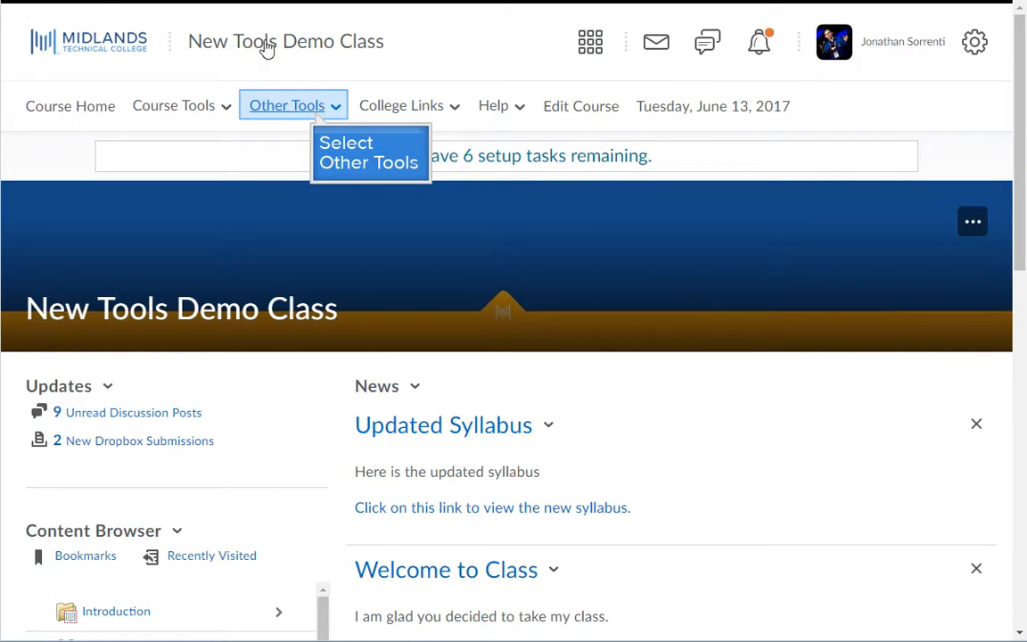
Step: From Other Tools > Video Assignments, create and save a video assignment named 'Week 1 Introduction Speech'
{"action": "left_click", "coordinate": [287, 105]}
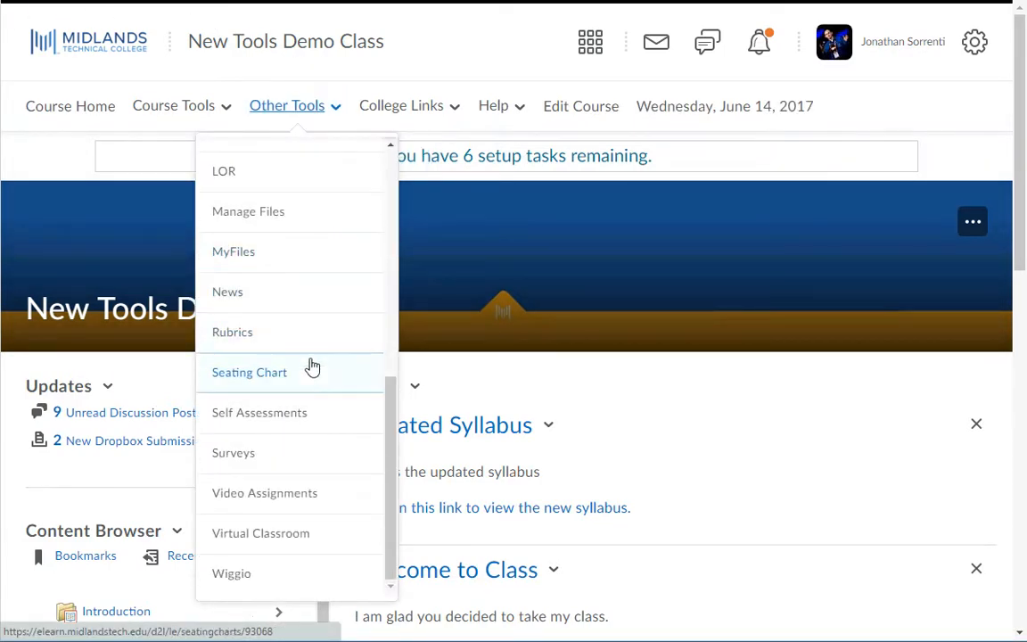
{"action": "mouse_move", "coordinate": [264, 493]}
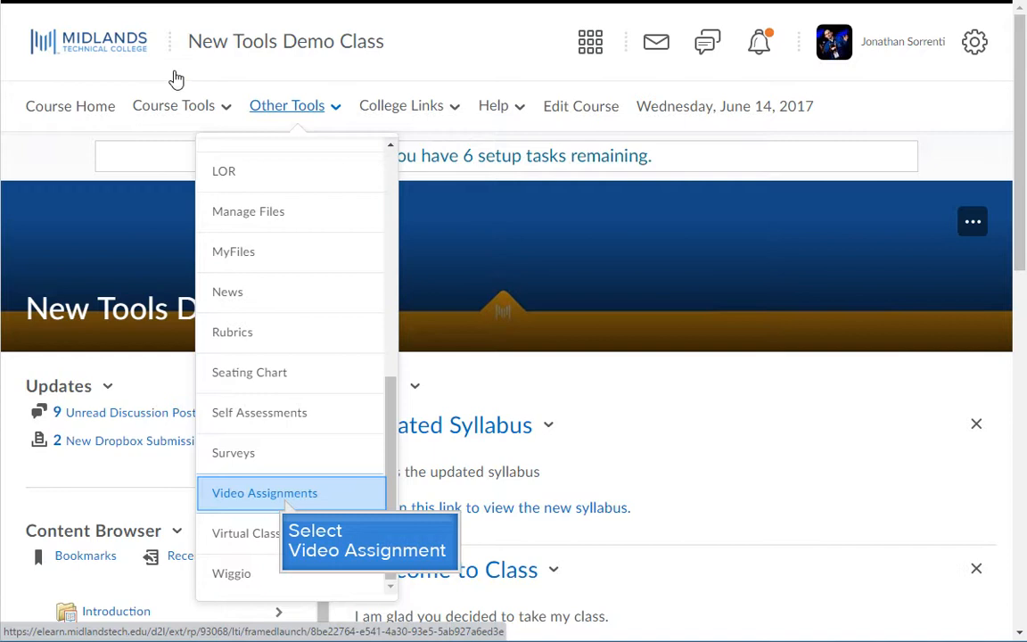
{"action": "left_click", "coordinate": [264, 493]}
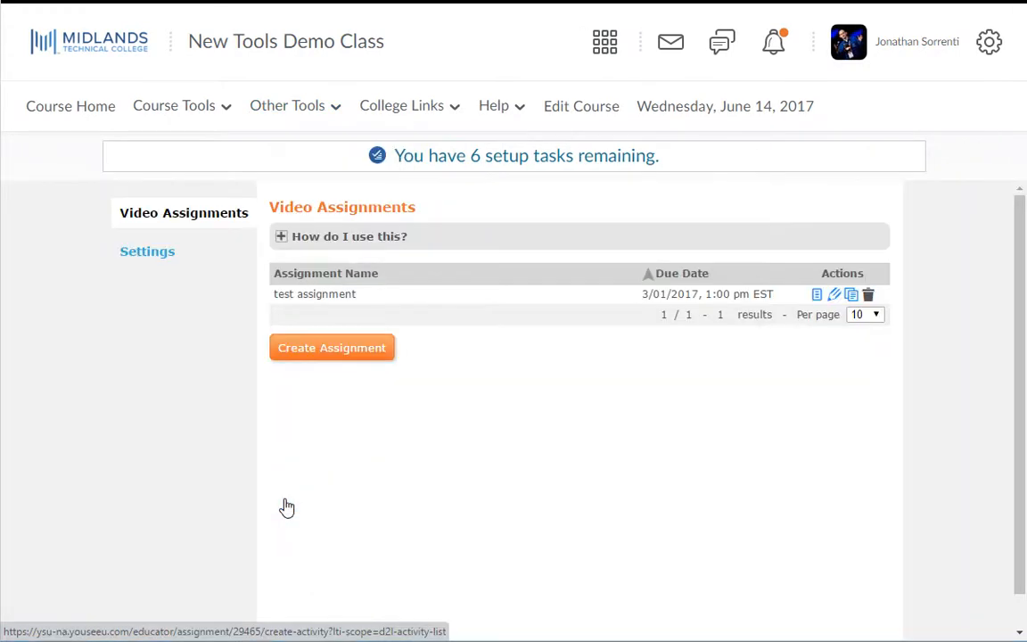
{"action": "mouse_move", "coordinate": [332, 347]}
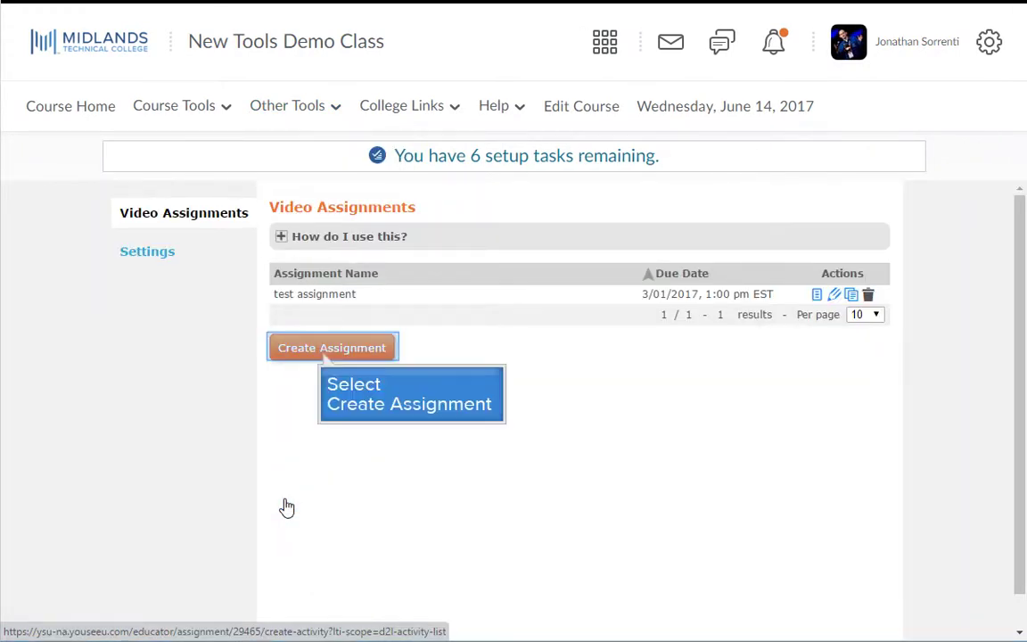
{"action": "mouse_move", "coordinate": [315, 473]}
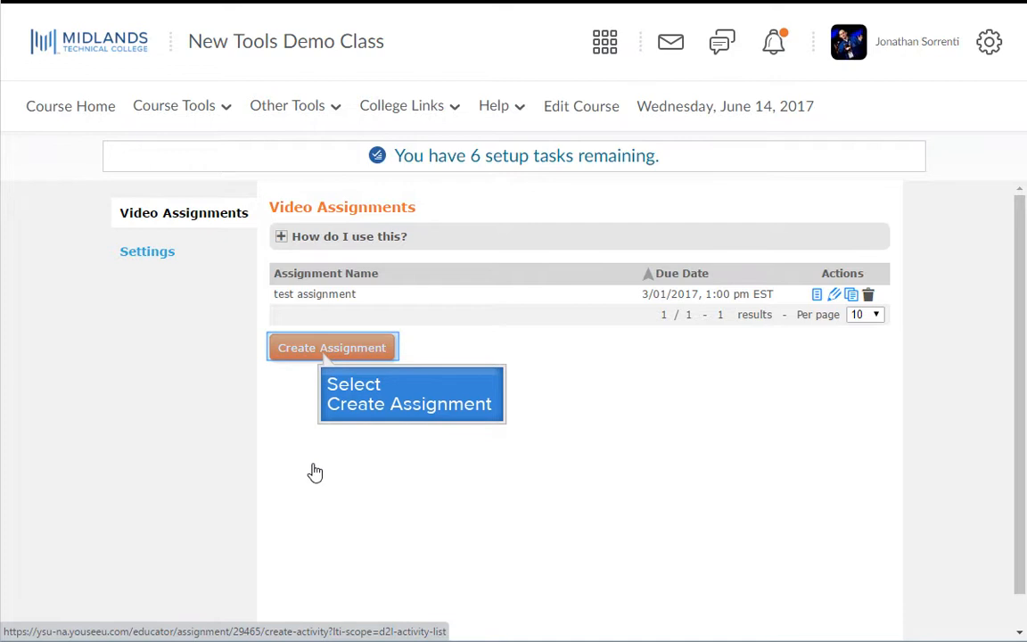
{"action": "left_click", "coordinate": [332, 347]}
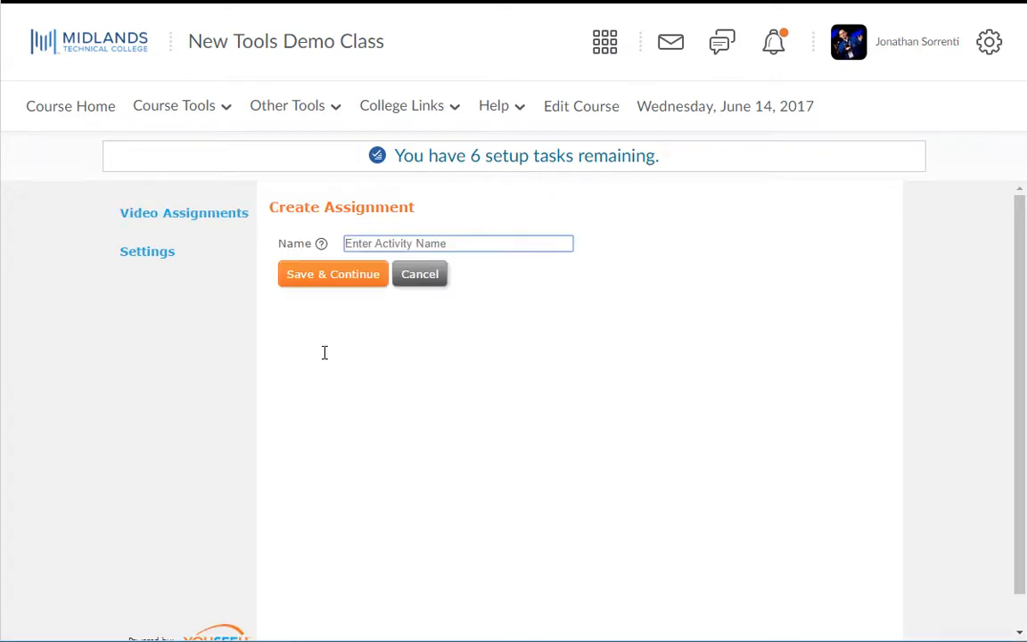
{"action": "left_click", "coordinate": [458, 242]}
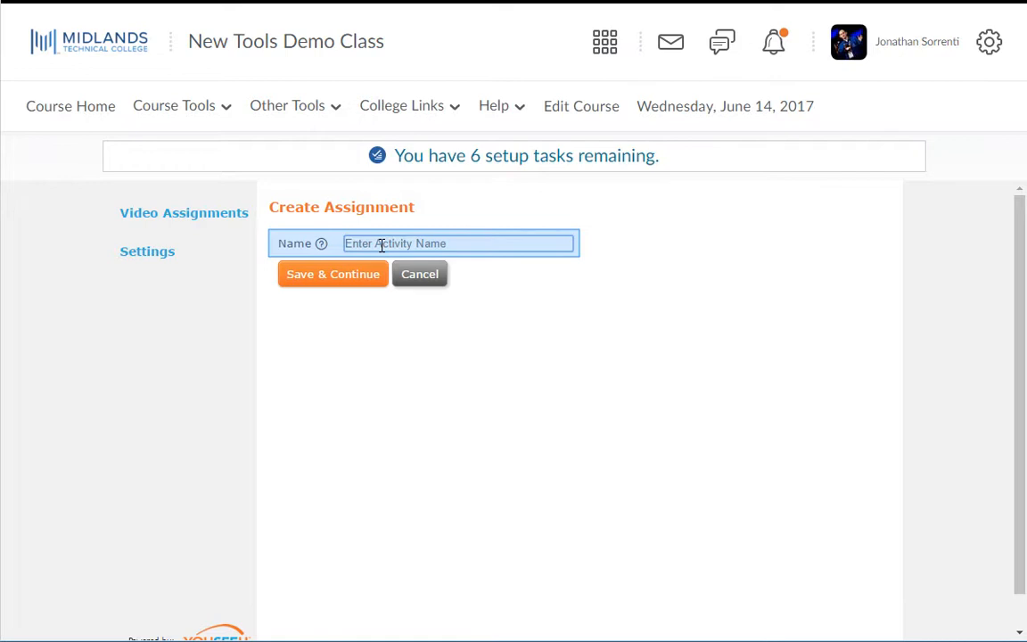
{"action": "type", "text": "Week 1 Introduction Speech"}
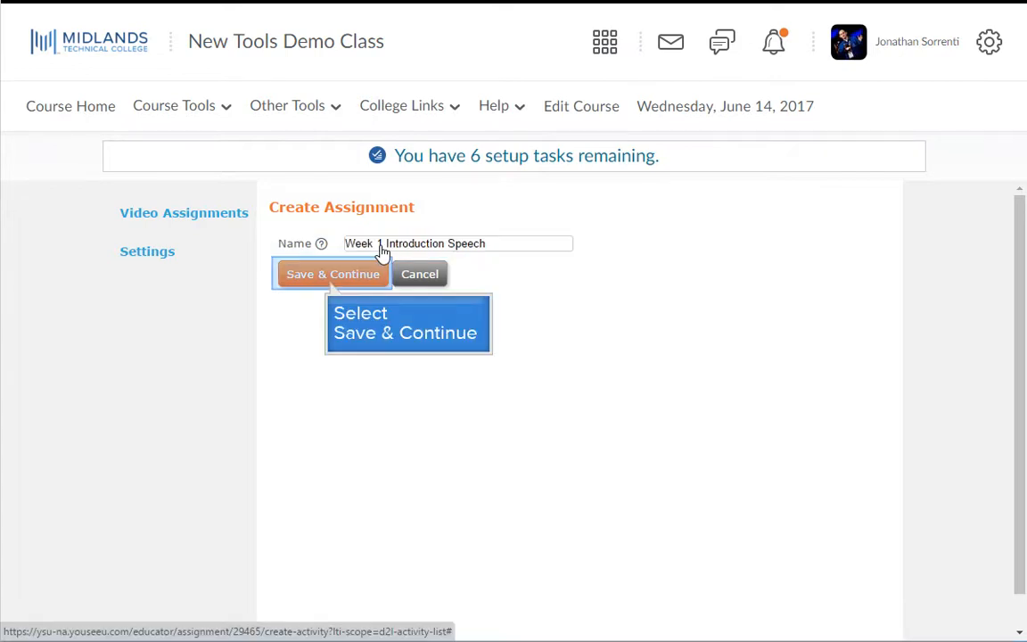
{"action": "left_click", "coordinate": [332, 274]}
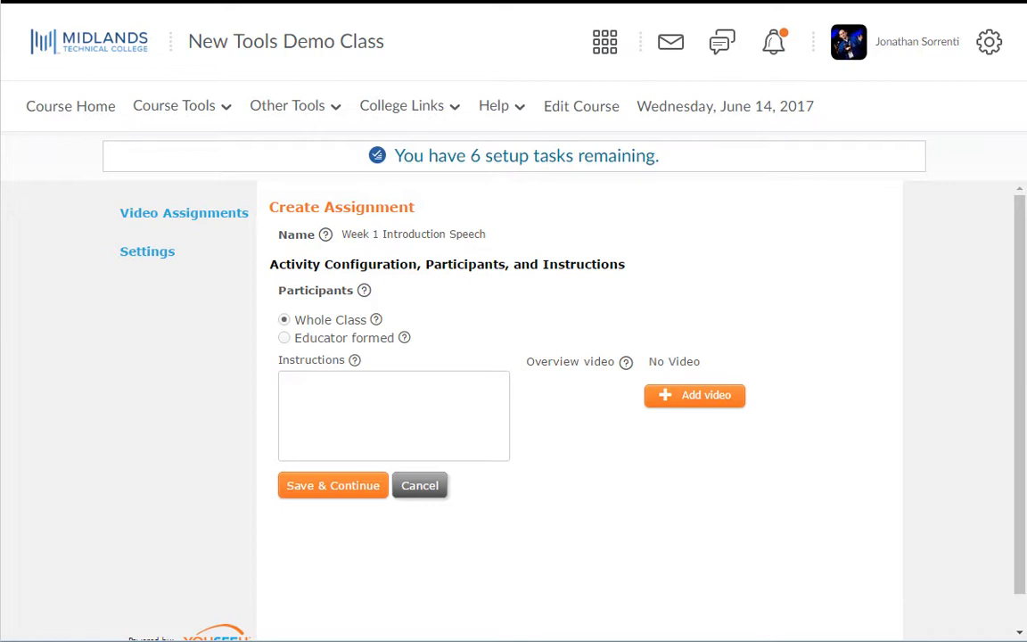
{"action": "mouse_move", "coordinate": [294, 299]}
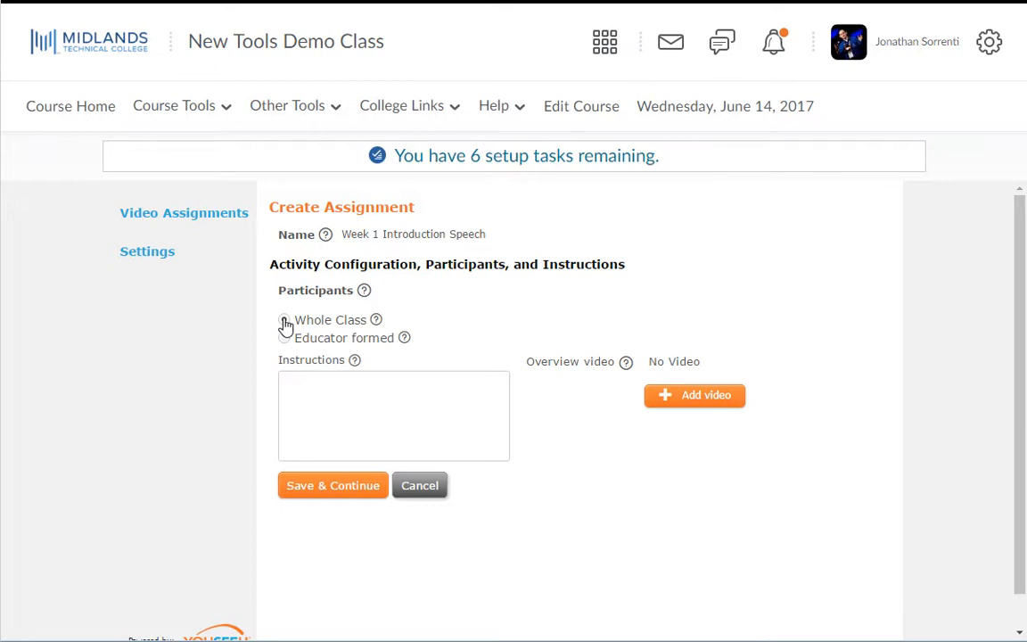
Step: Keep Whole Class participants and enter instructions asking students to introduce themselves
{"action": "left_click", "coordinate": [284, 319]}
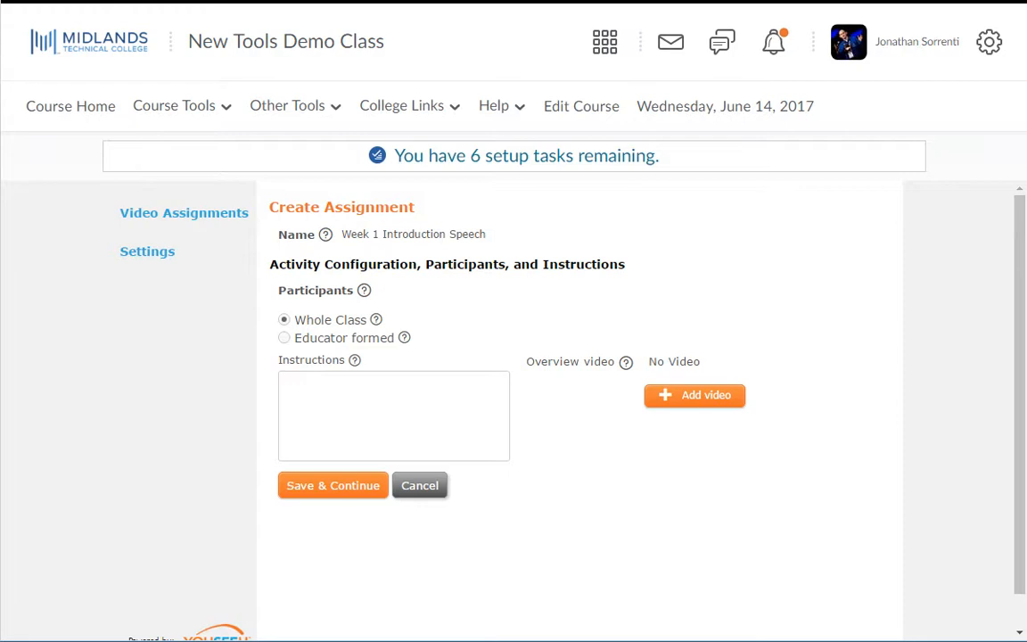
{"action": "left_click", "coordinate": [394, 415]}
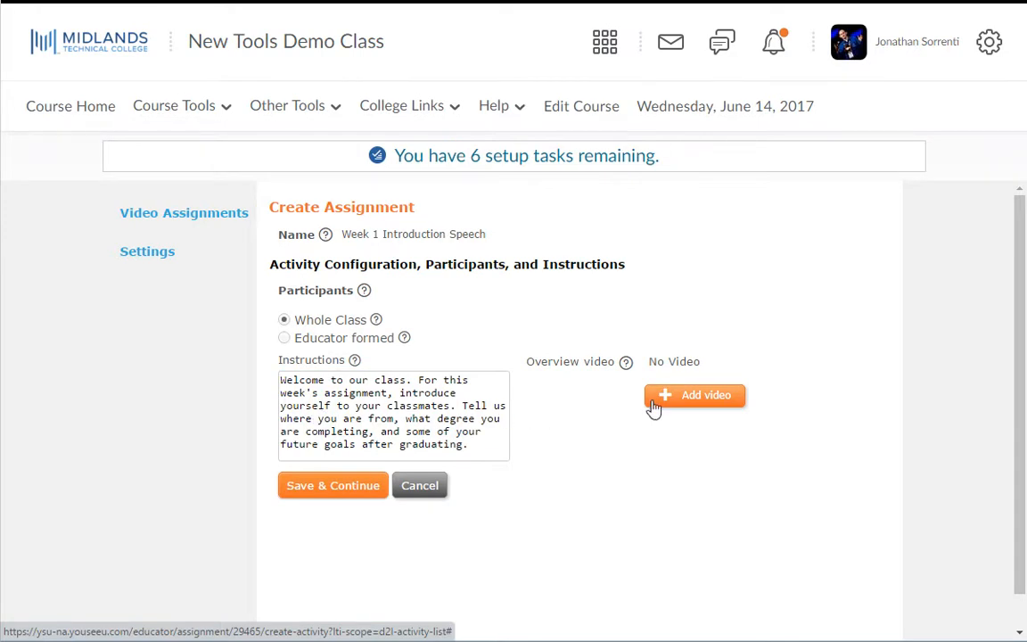
{"action": "mouse_move", "coordinate": [677, 404]}
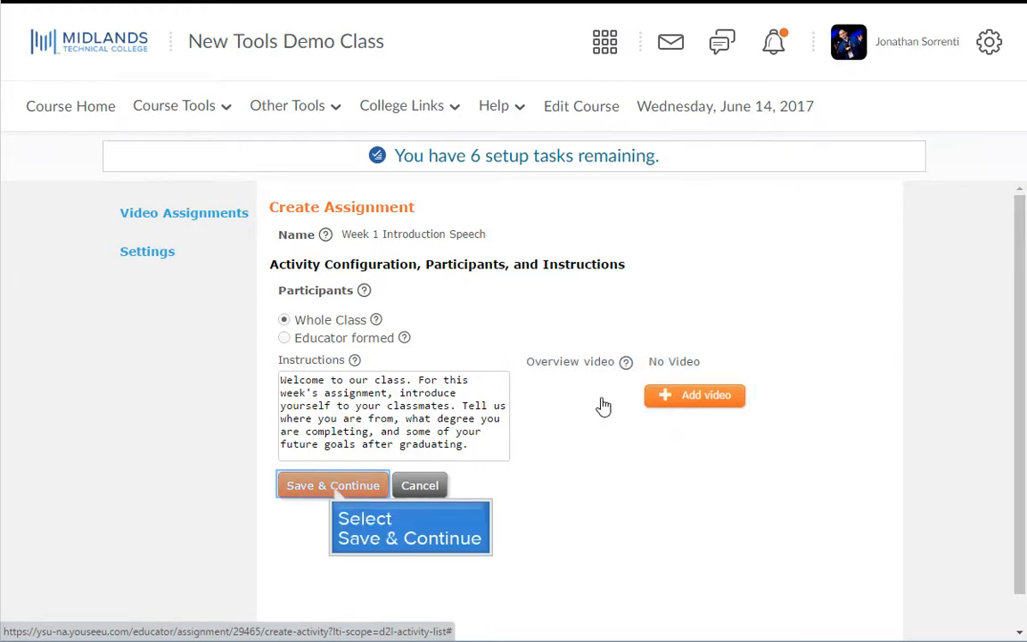
{"action": "left_click", "coordinate": [332, 485]}
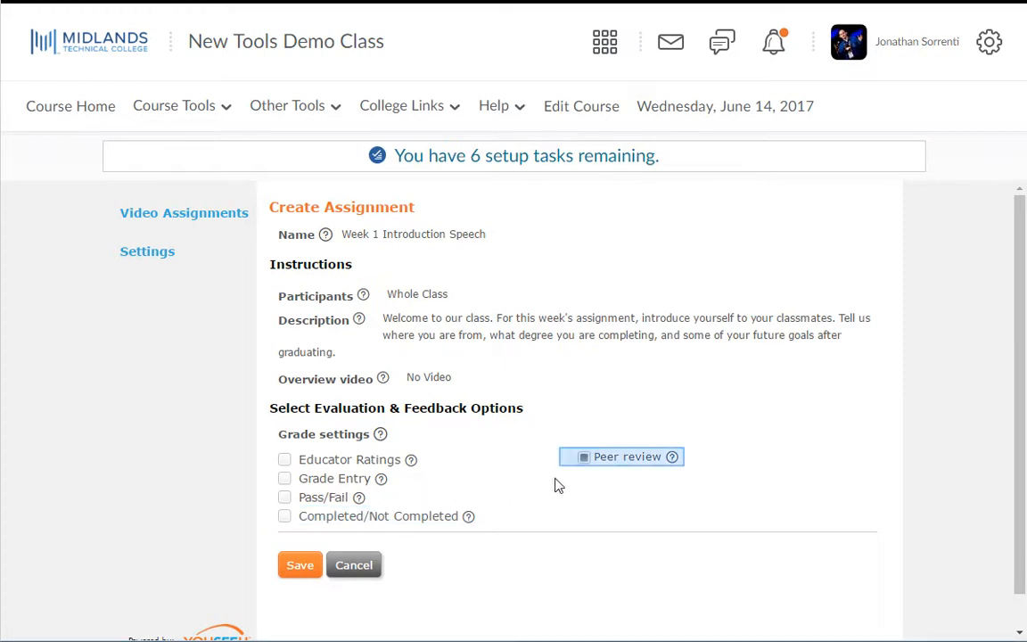
{"action": "mouse_move", "coordinate": [594, 473]}
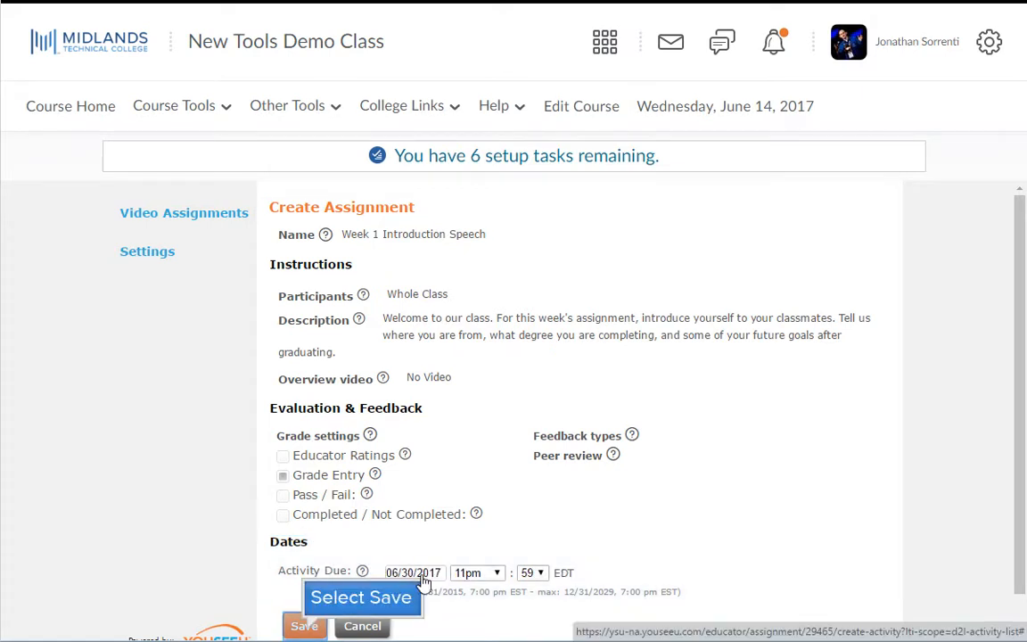
Step: Save the assignment with Grade Entry checked and a 06/30/2017 11:59 pm due date
{"action": "left_click", "coordinate": [302, 627]}
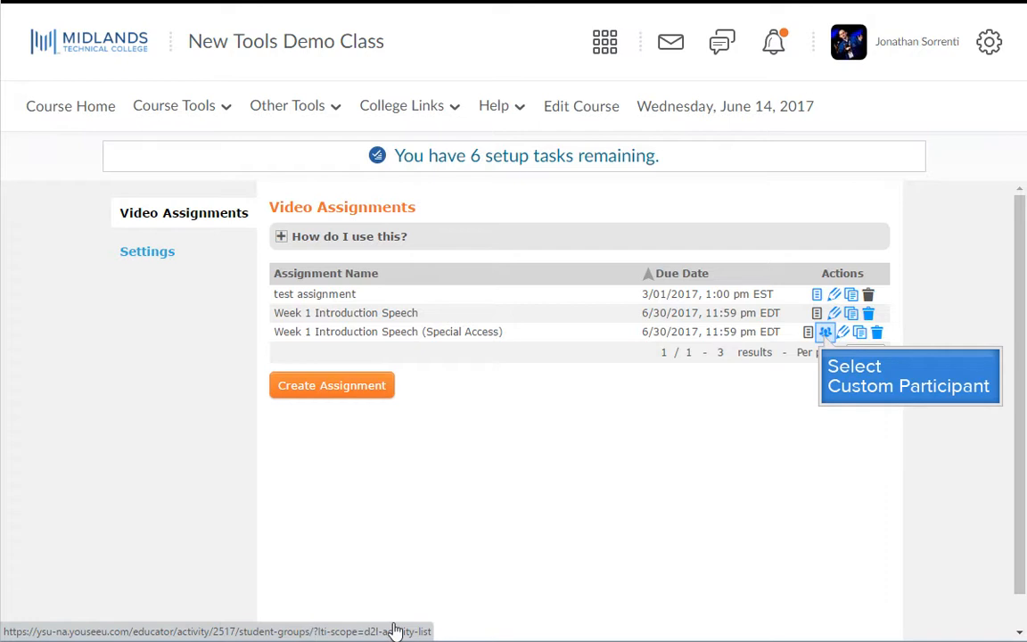
Step: Open student groups for the Special Access assignment and synchronize the class roster
{"action": "left_click", "coordinate": [826, 332]}
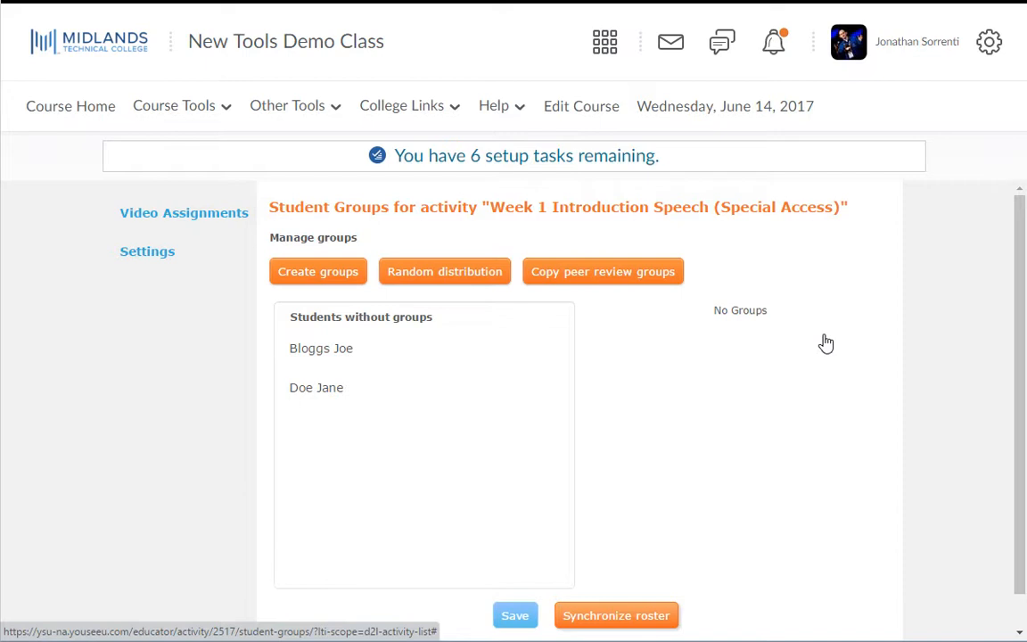
{"action": "mouse_move", "coordinate": [616, 615]}
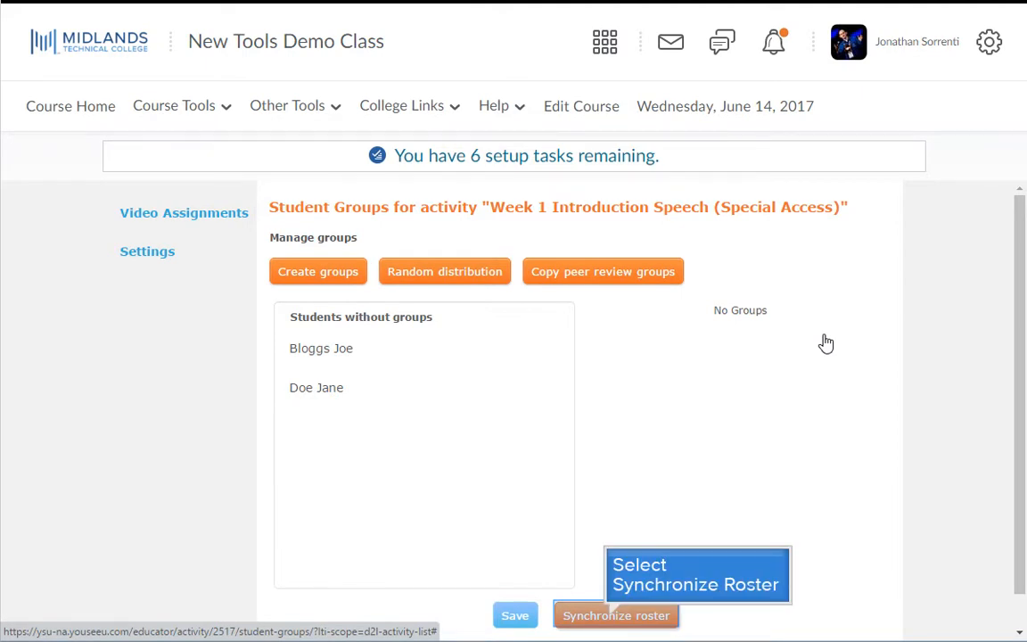
{"action": "mouse_move", "coordinate": [610, 622]}
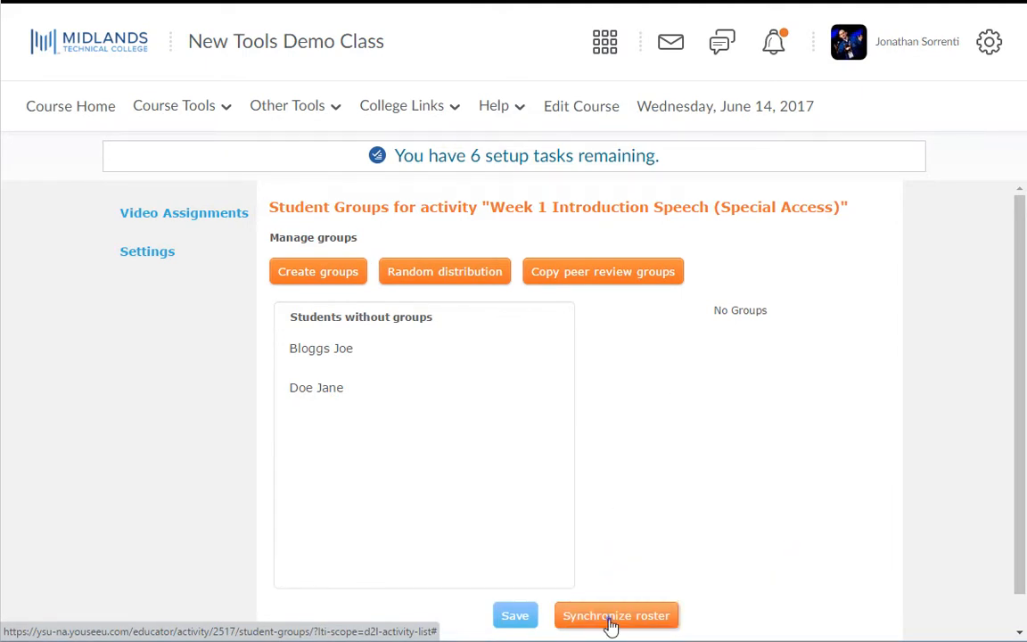
{"action": "left_click", "coordinate": [619, 614]}
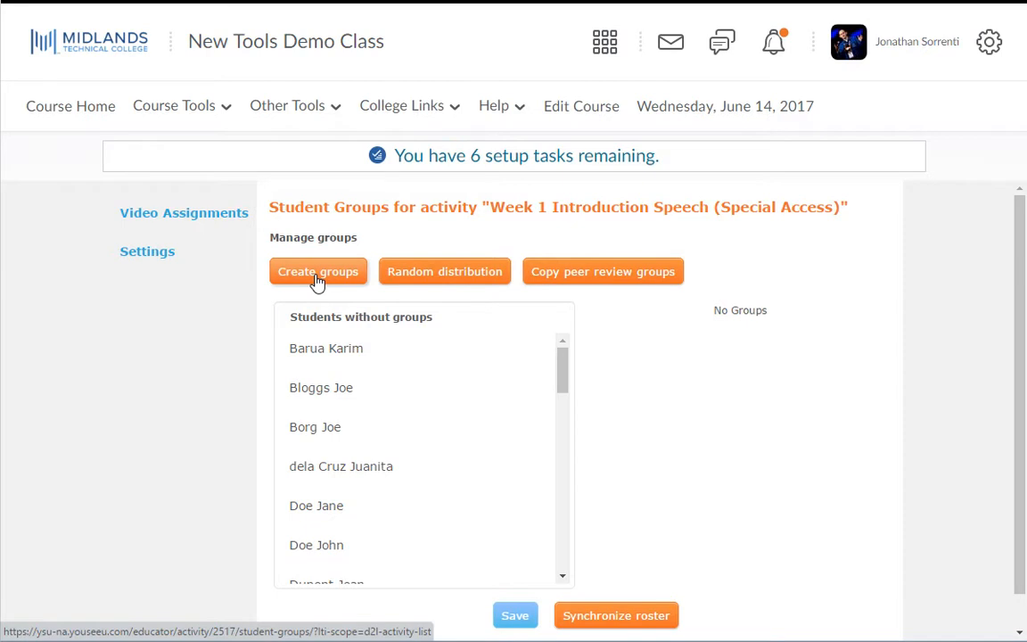
Step: Create 2 student groups for the Special Access assignment and save them
{"action": "left_click", "coordinate": [318, 271]}
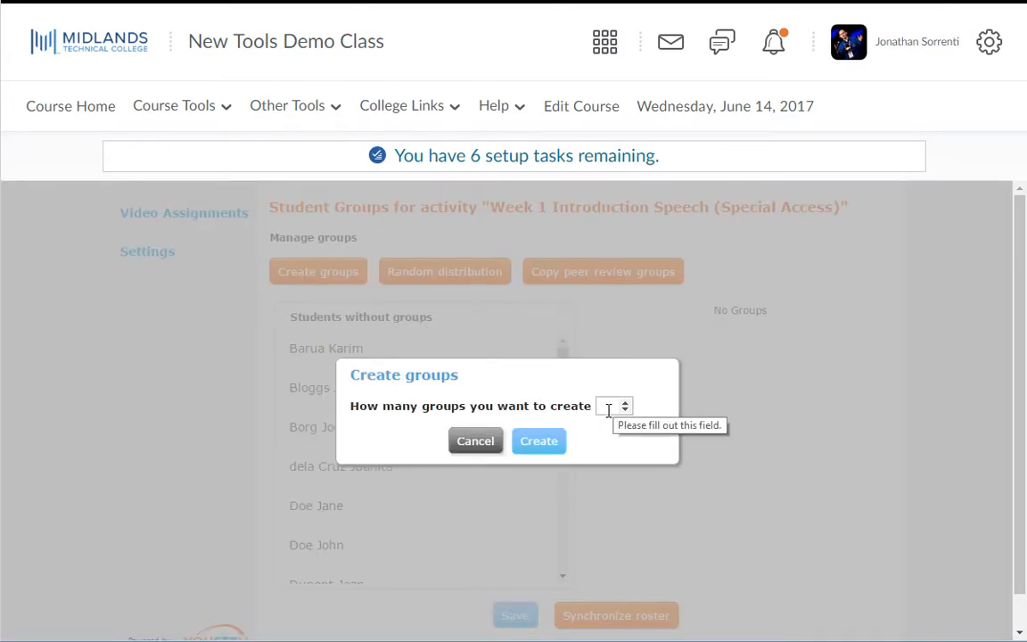
{"action": "type", "text": "2"}
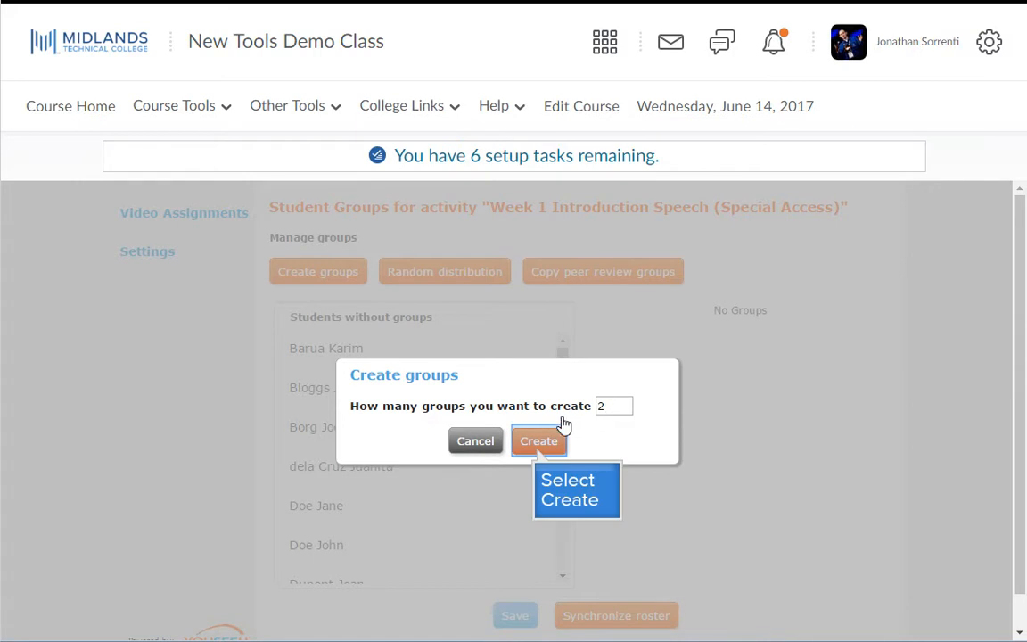
{"action": "left_click", "coordinate": [539, 441]}
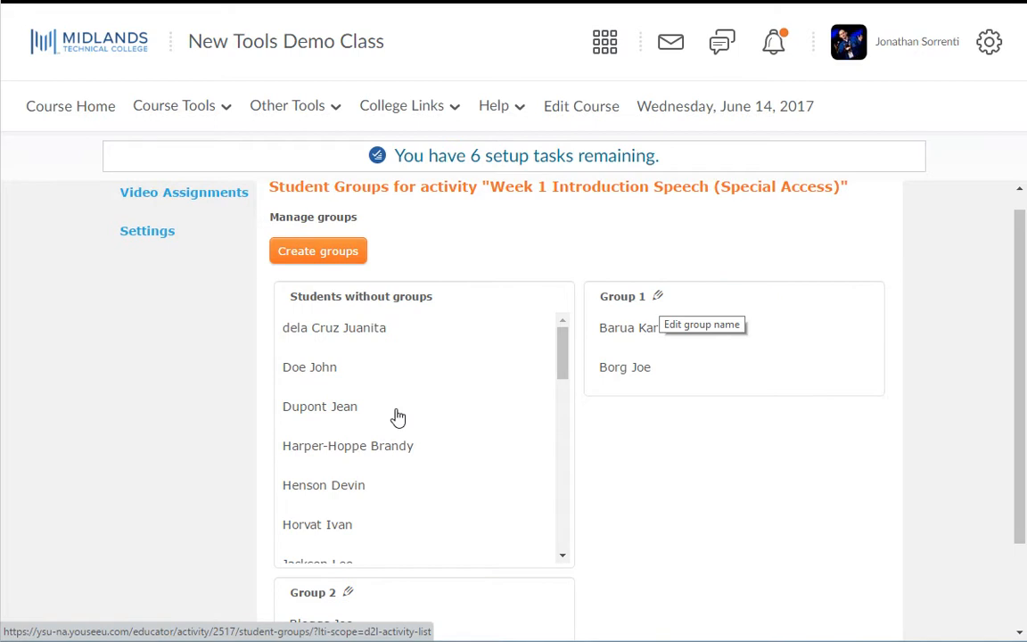
{"action": "mouse_move", "coordinate": [651, 328]}
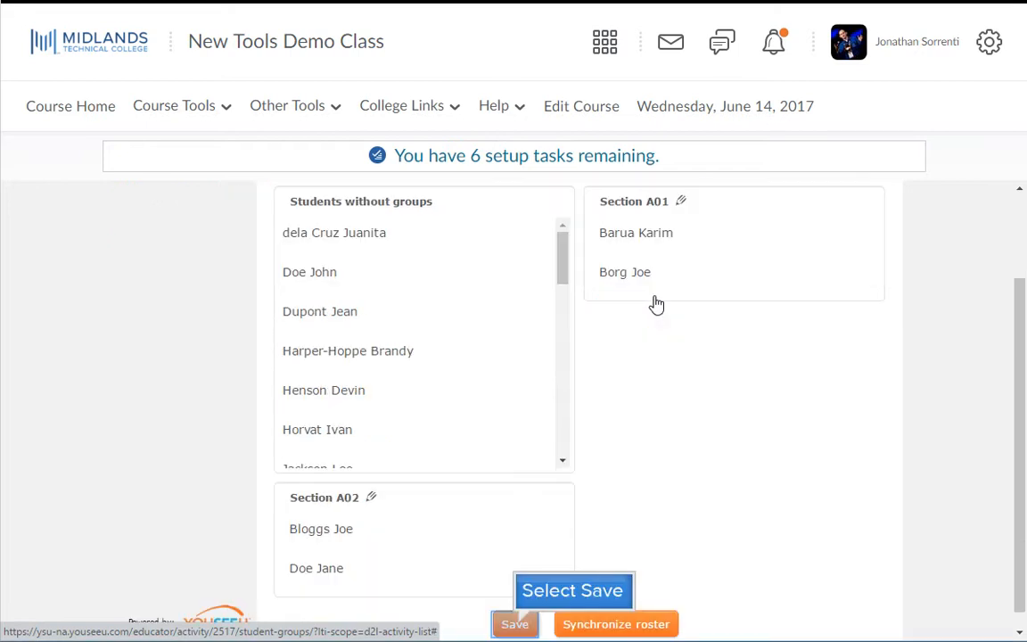
{"action": "mouse_move", "coordinate": [550, 397]}
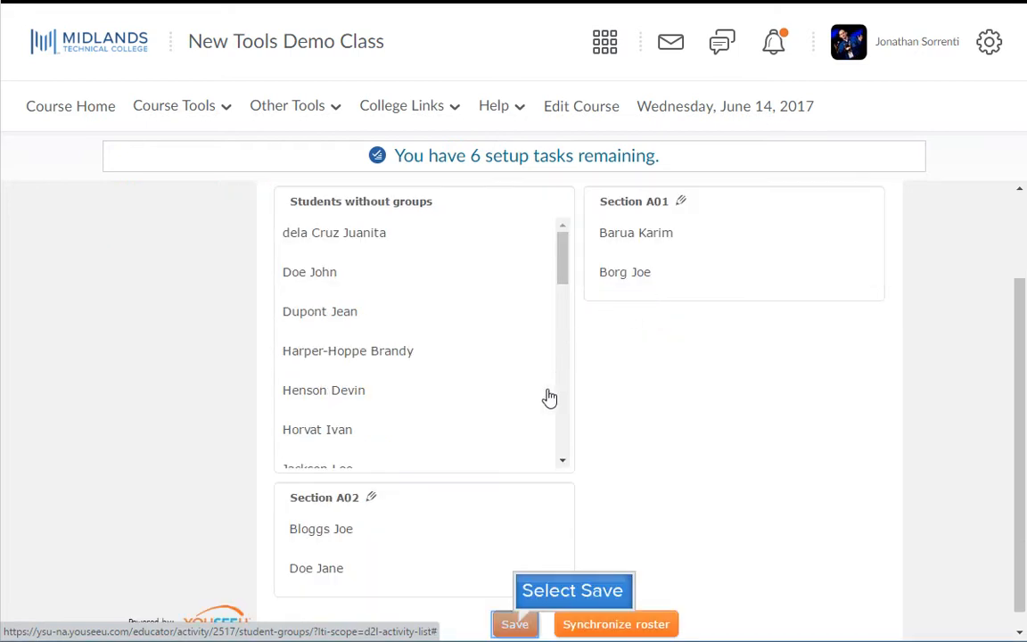
{"action": "left_click", "coordinate": [514, 624]}
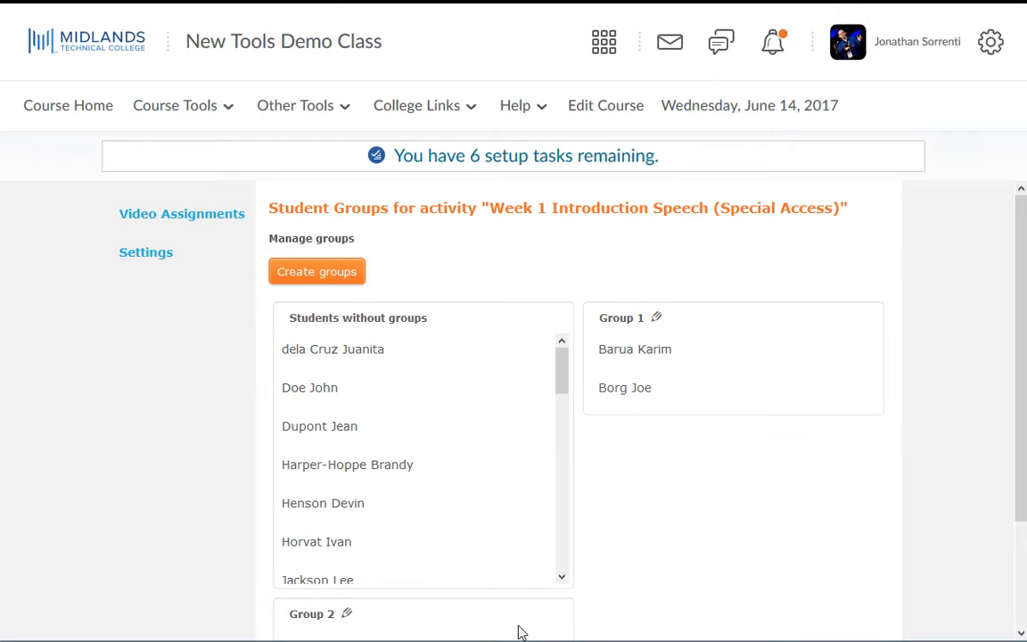
{"action": "mouse_move", "coordinate": [677, 327]}
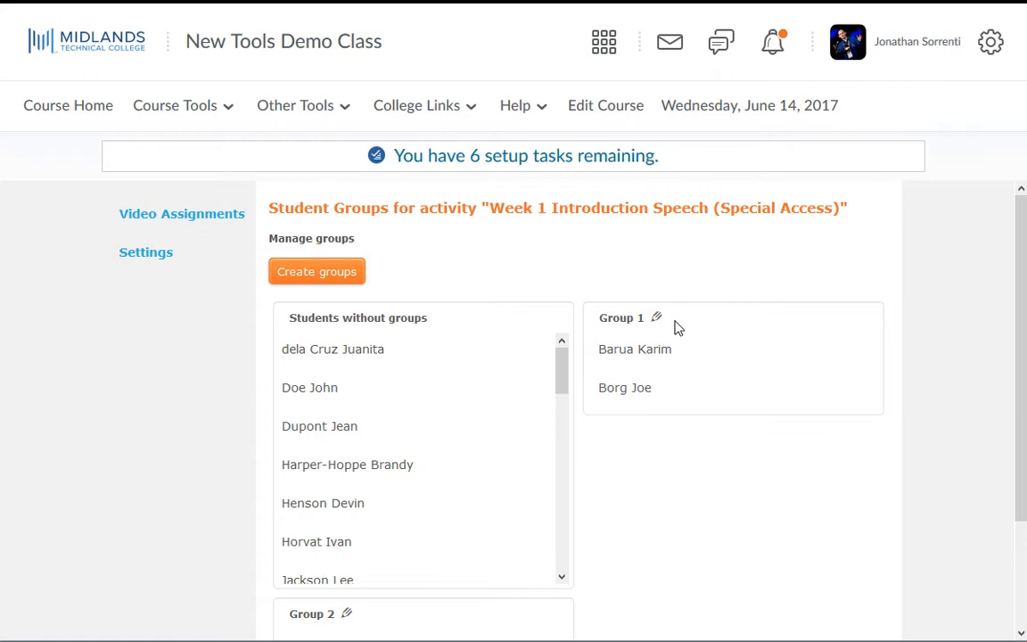
Step: Empty and delete Group 1, confirm with OK, and begin removing Group 2
{"action": "left_click", "coordinate": [635, 349]}
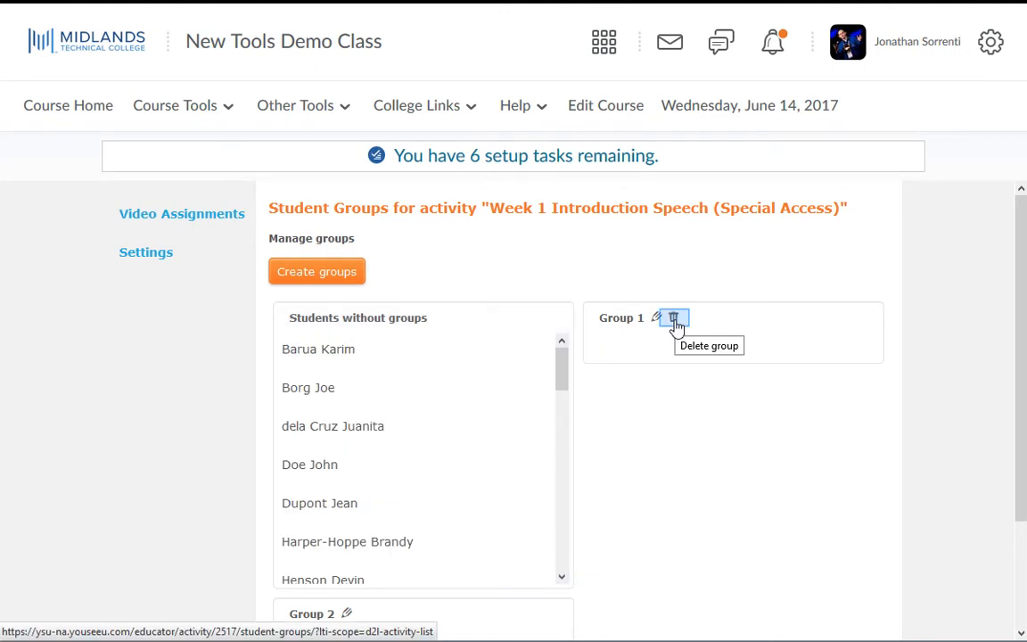
{"action": "left_click", "coordinate": [674, 318]}
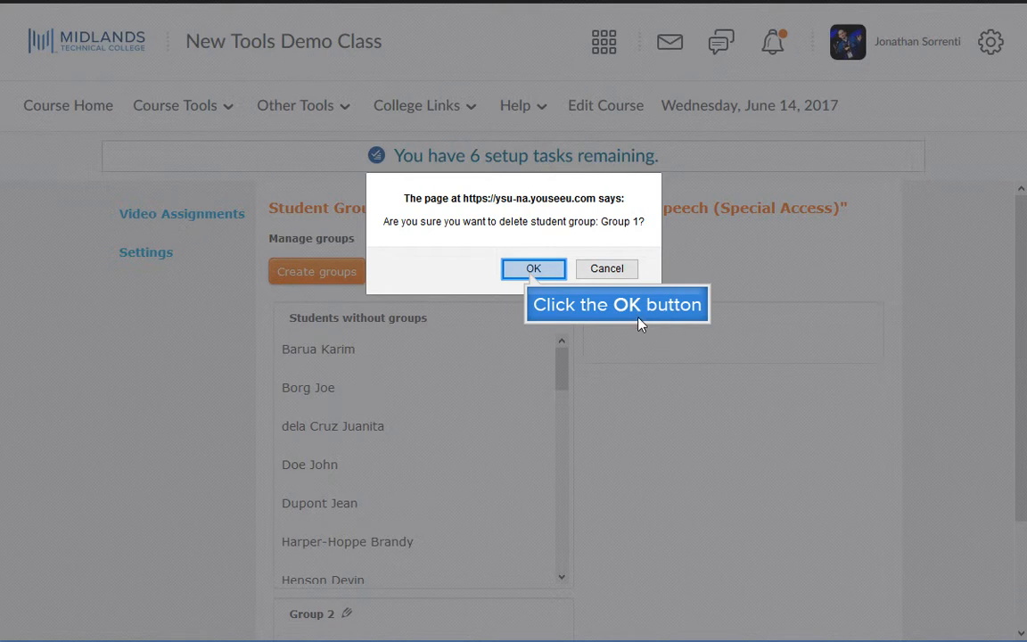
{"action": "left_click", "coordinate": [533, 269]}
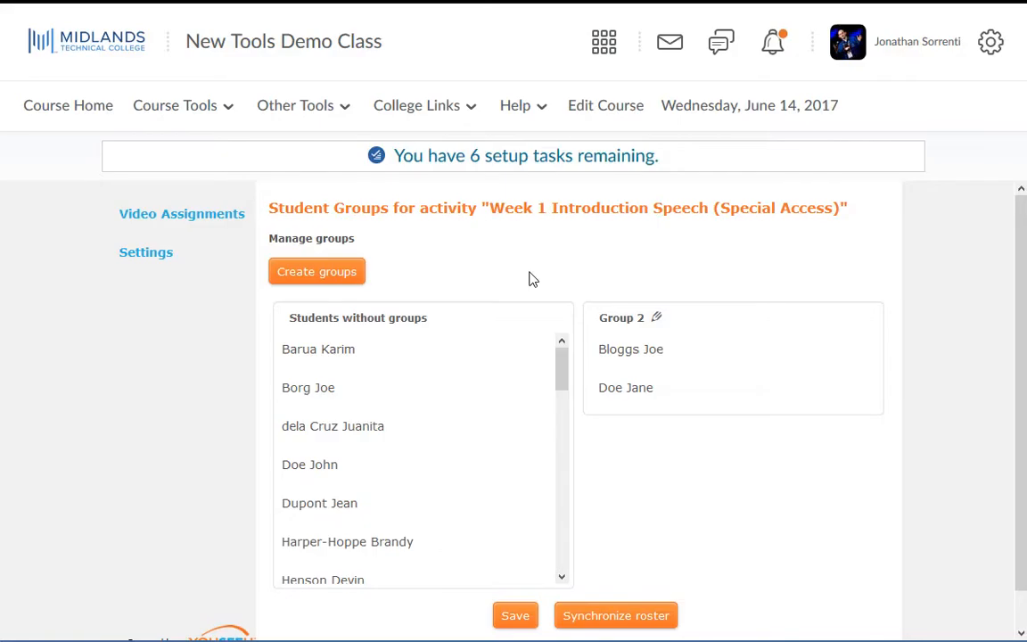
{"action": "mouse_move", "coordinate": [645, 355]}
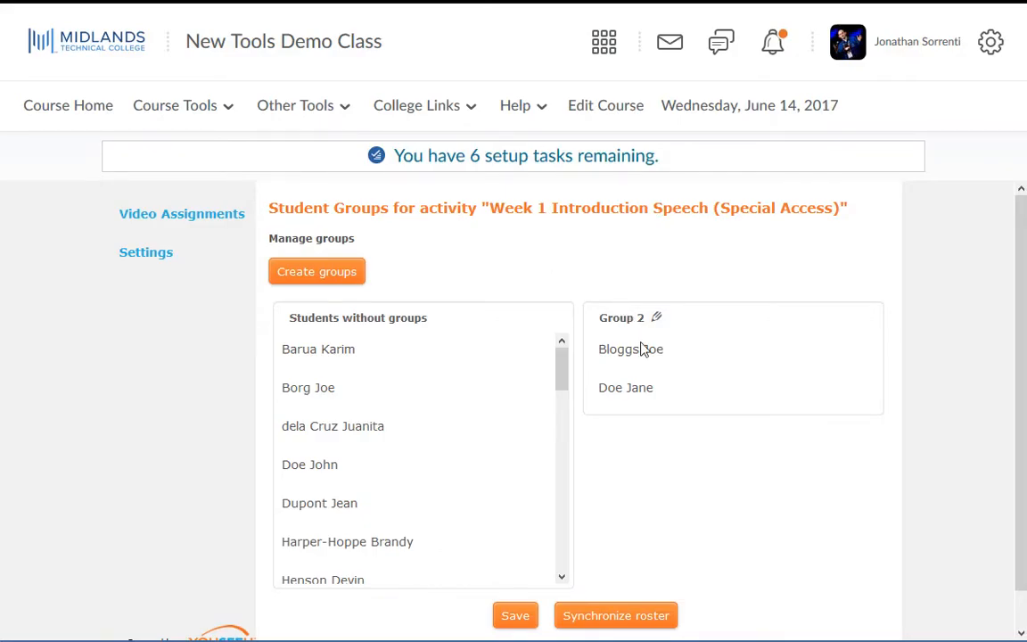
{"action": "mouse_move", "coordinate": [646, 376]}
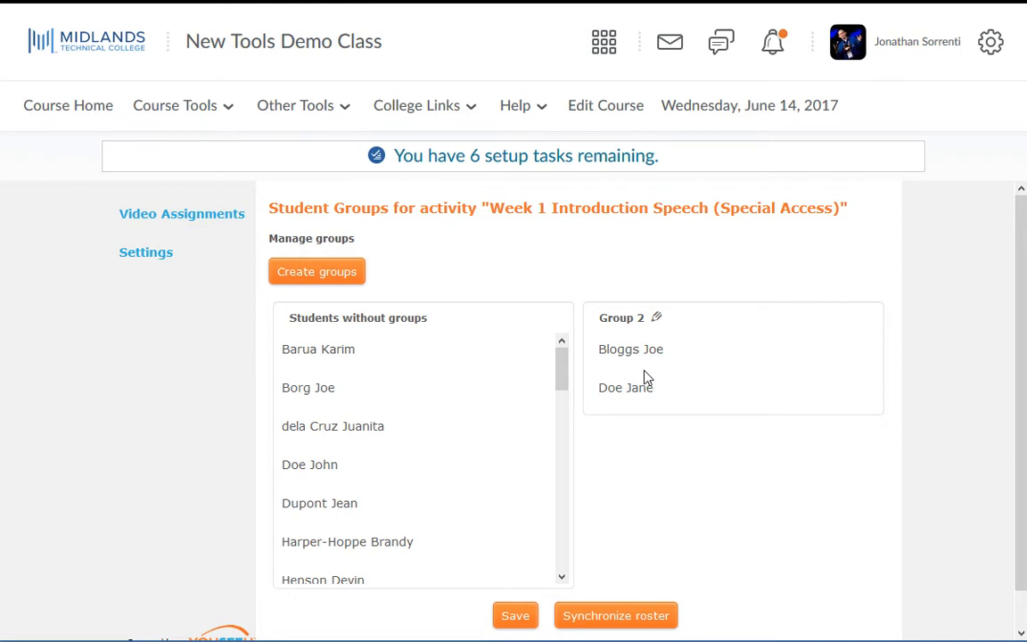
{"action": "left_click", "coordinate": [514, 616]}
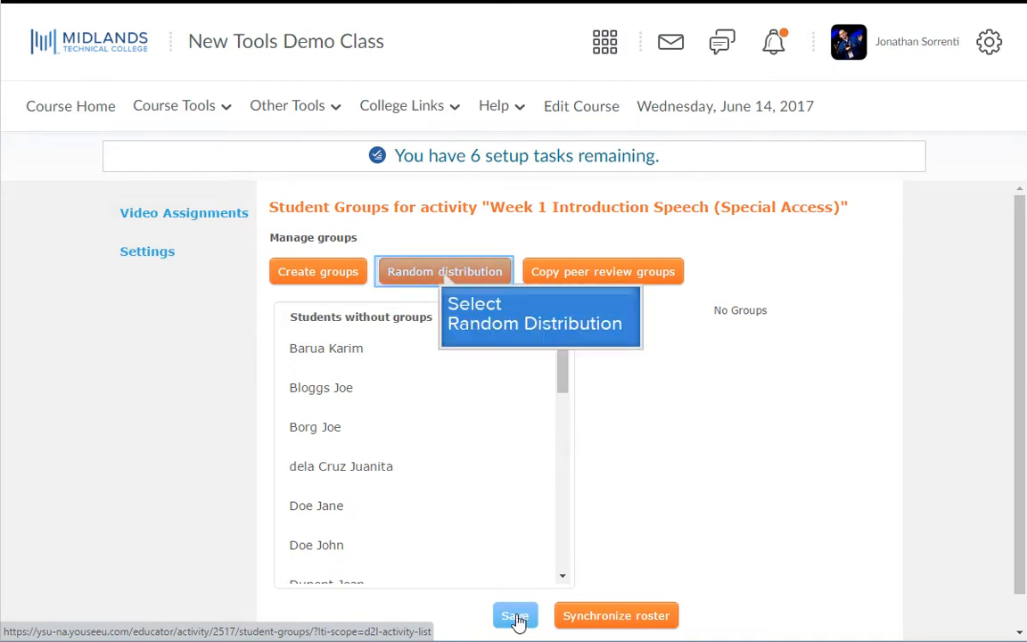
Step: Randomly distribute all students into 2 groups and save the groups
{"action": "left_click", "coordinate": [317, 271]}
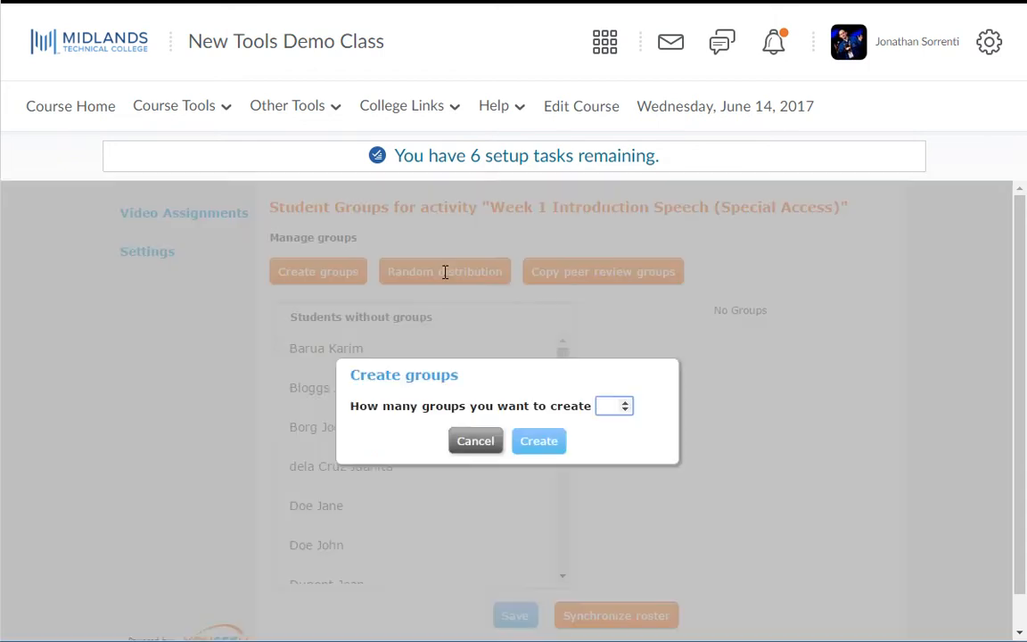
{"action": "mouse_move", "coordinate": [605, 375]}
{"action": "type", "text": "2"}
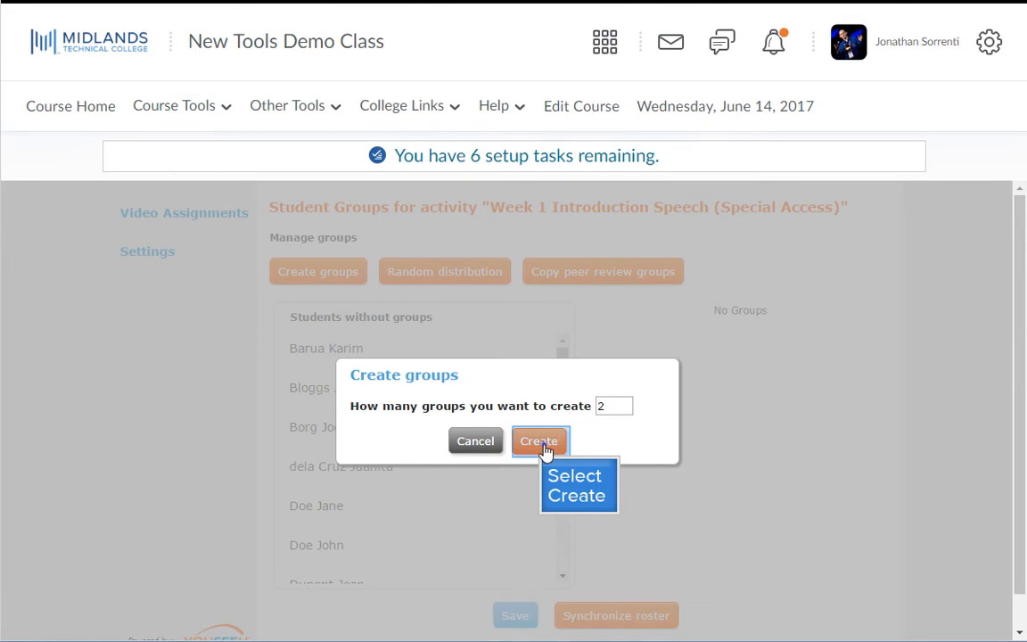
{"action": "left_click", "coordinate": [539, 441]}
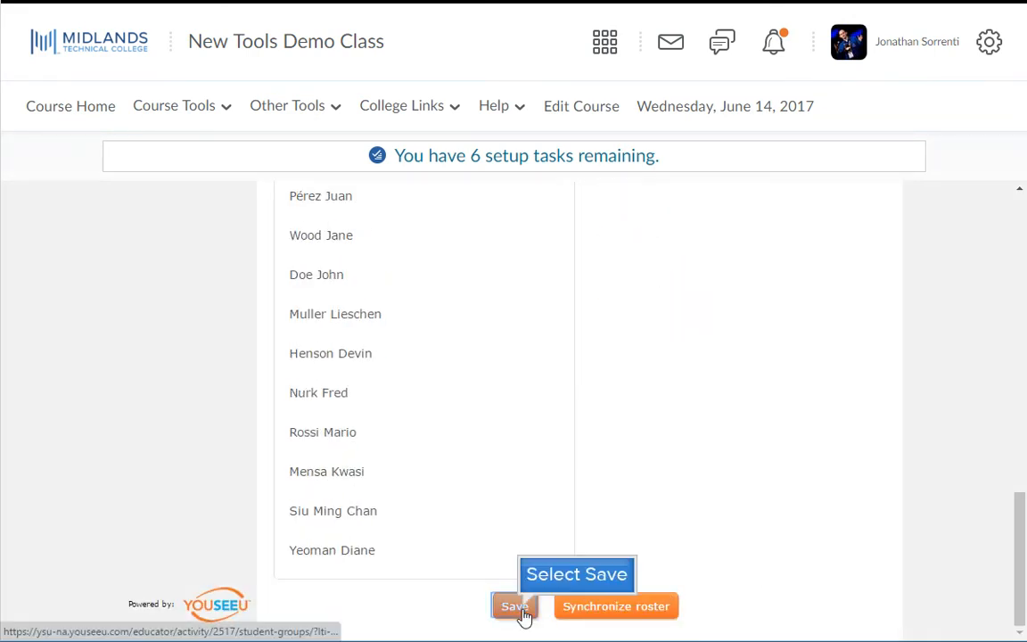
{"action": "left_click", "coordinate": [513, 606]}
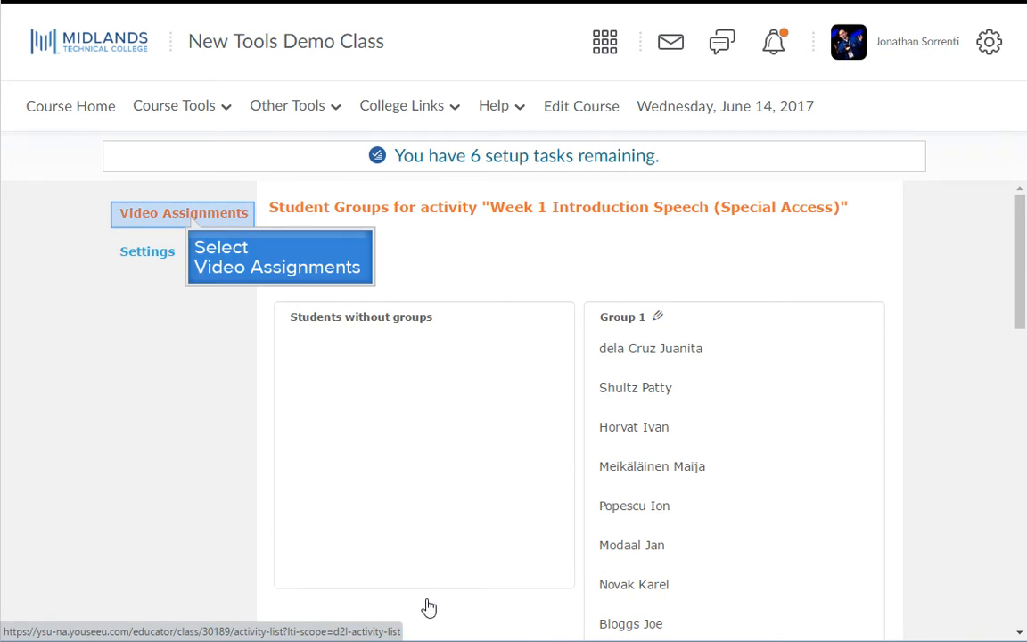
Step: Return to the Video Assignments list through Other Tools > Video Assignments
{"action": "left_click", "coordinate": [183, 212]}
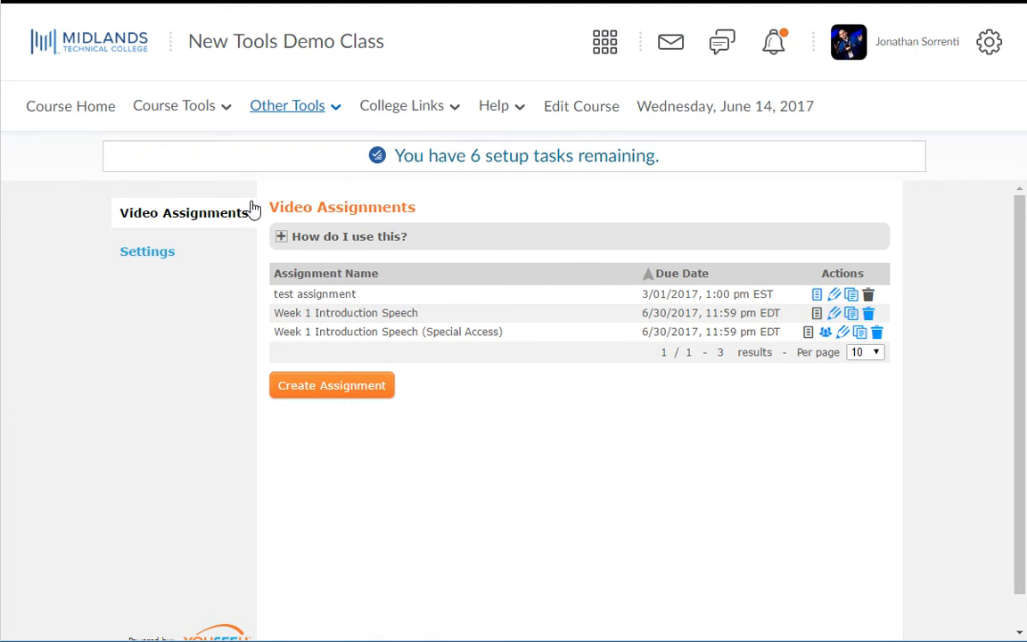
{"action": "left_click", "coordinate": [287, 105]}
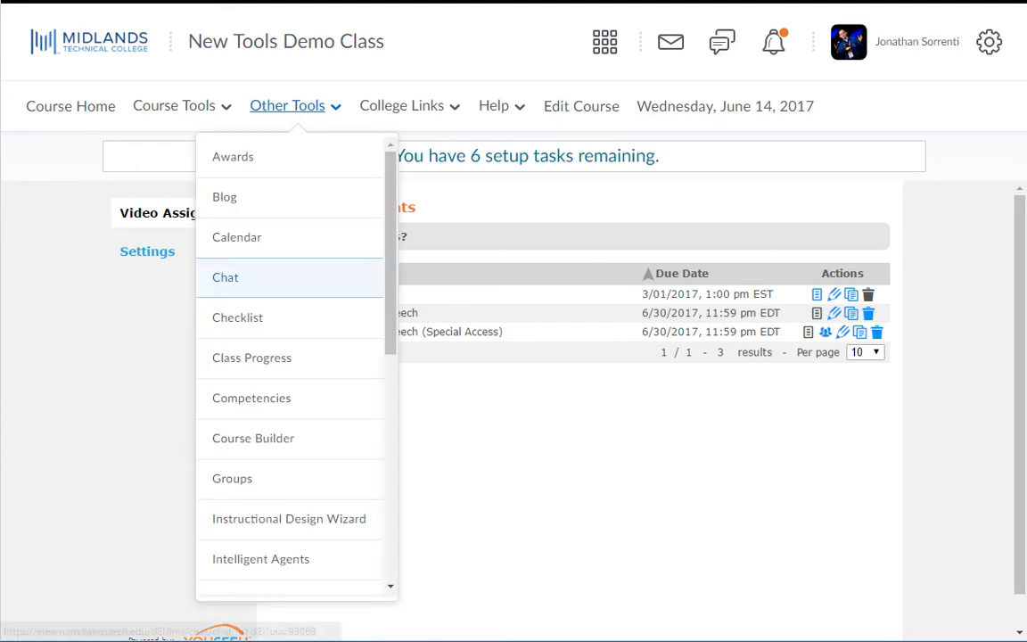
{"action": "scroll", "scroll_direction": "down", "scroll_amount": 3}
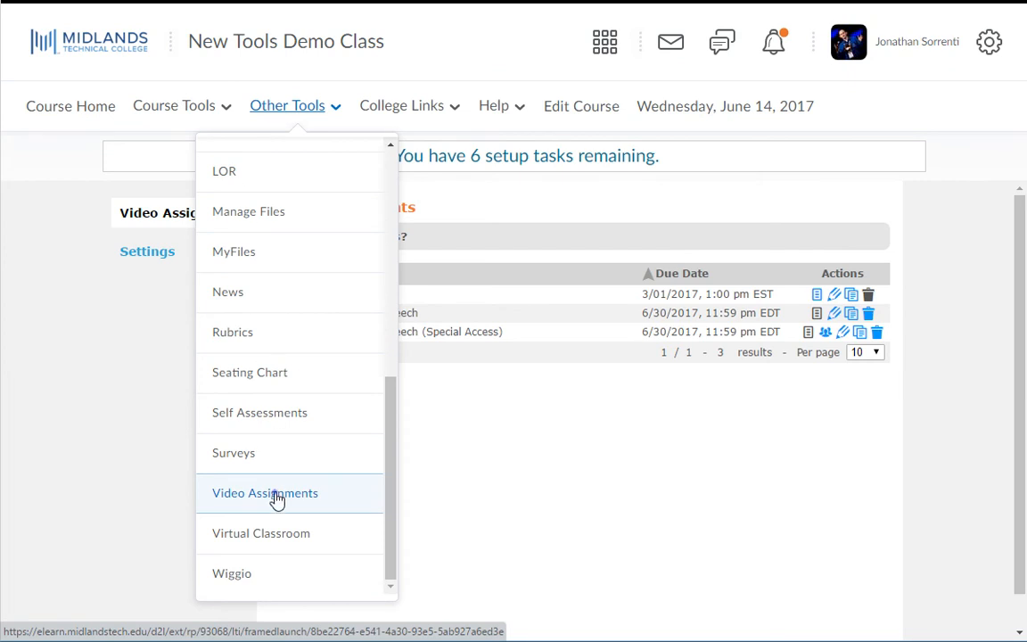
{"action": "left_click", "coordinate": [265, 494]}
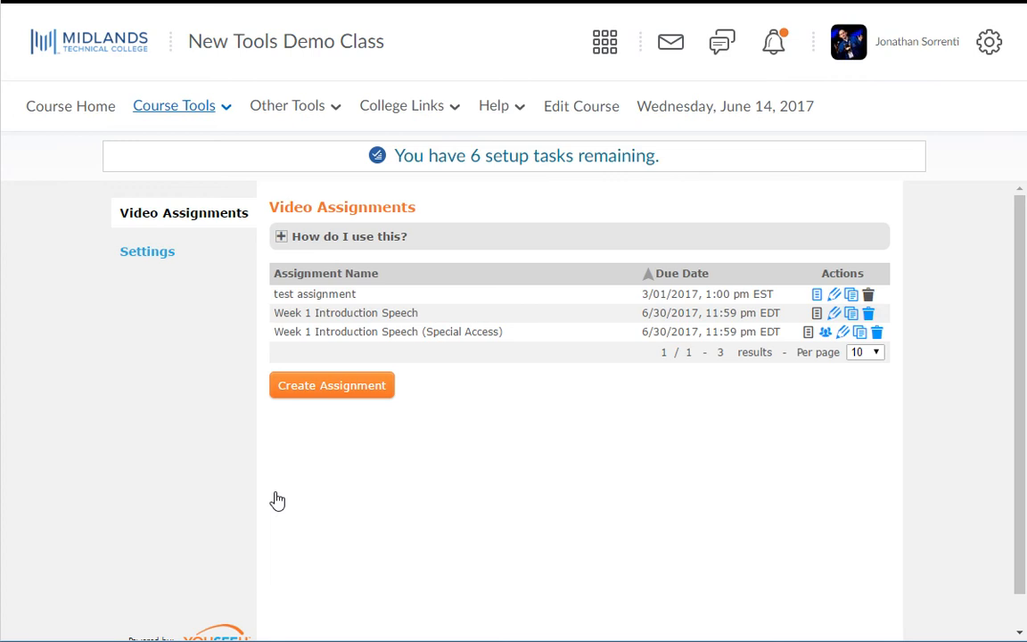
{"action": "mouse_move", "coordinate": [206, 372]}
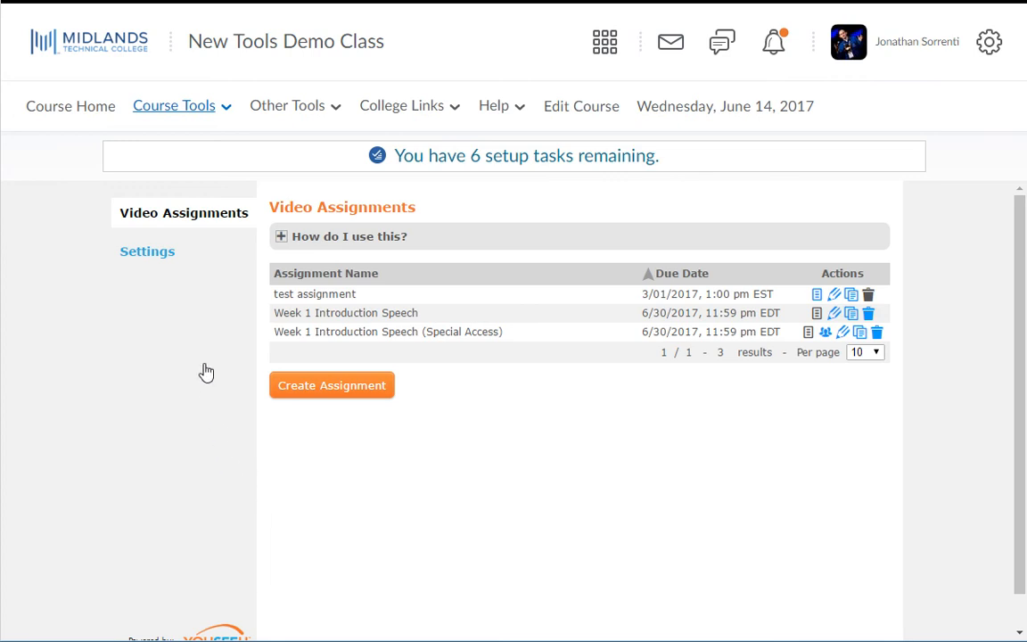
Step: Go to Course Tools > Content and add an existing video assignment activity to Week 1
{"action": "left_click", "coordinate": [173, 106]}
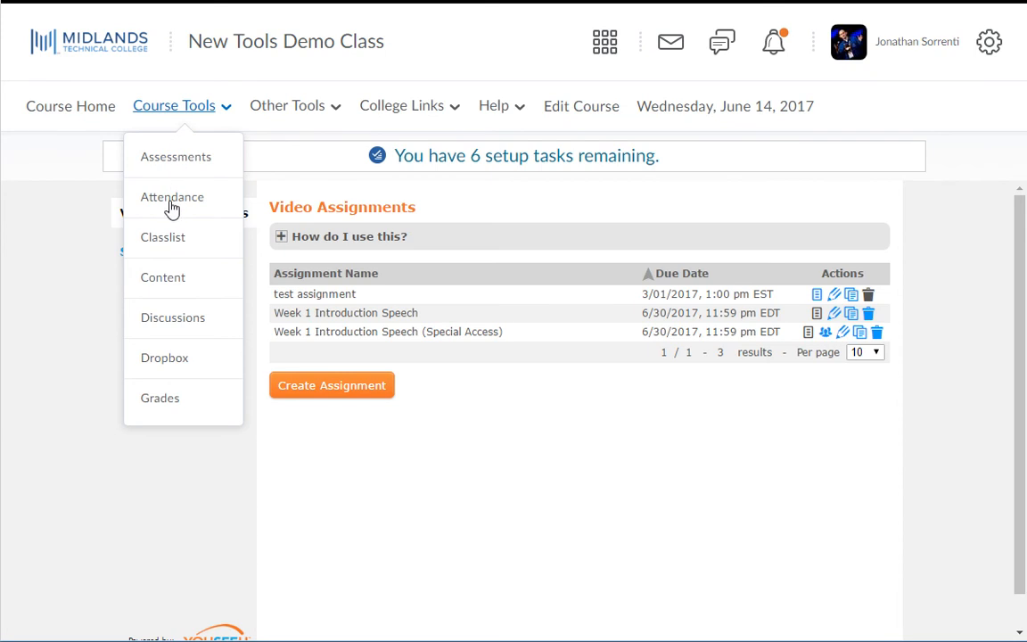
{"action": "left_click", "coordinate": [163, 277]}
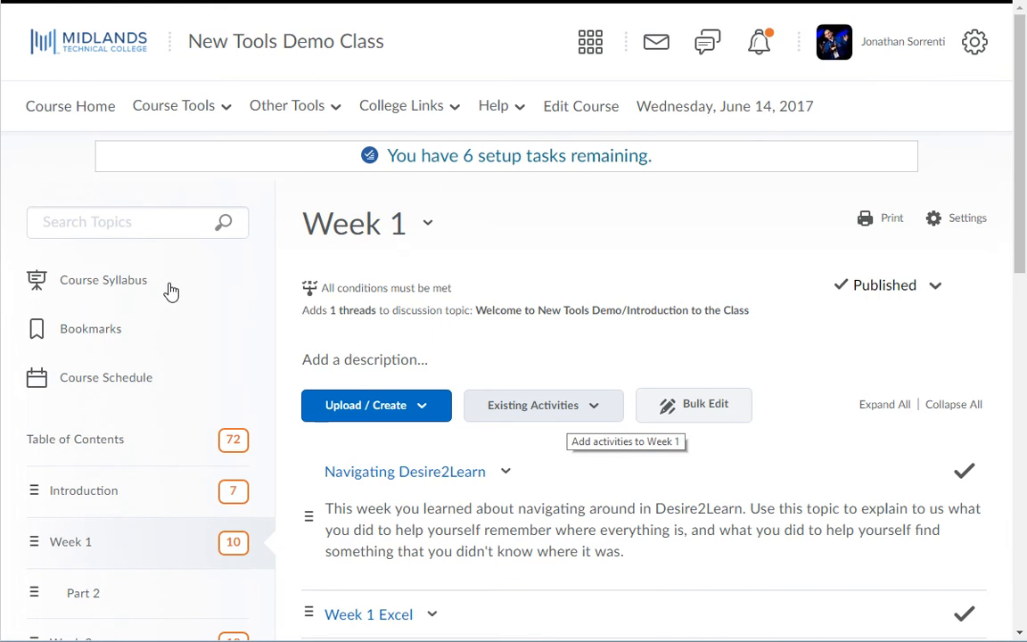
{"action": "mouse_move", "coordinate": [543, 405]}
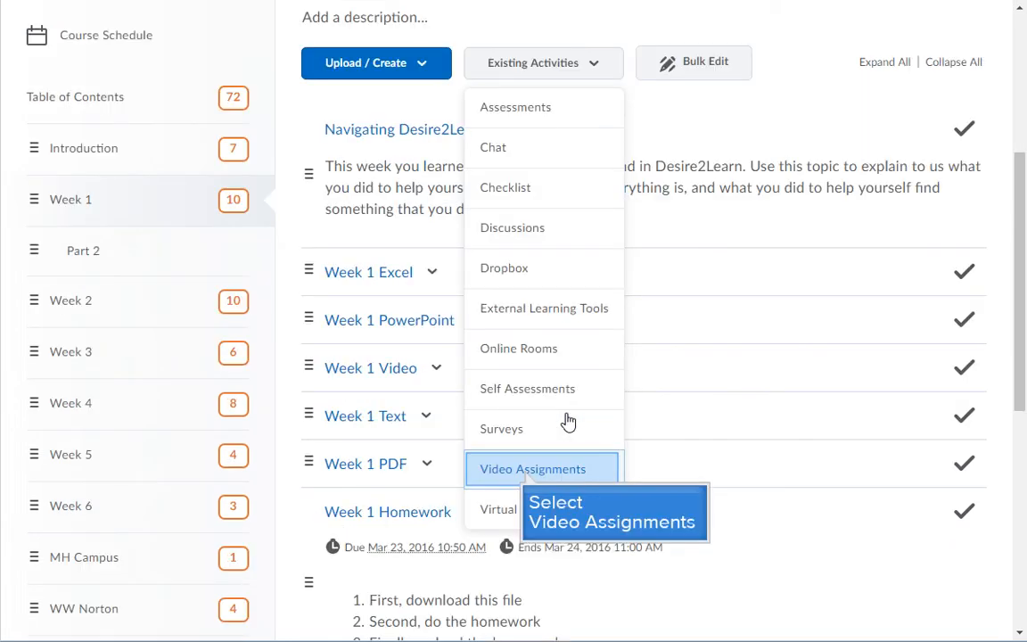
{"action": "mouse_move", "coordinate": [530, 439]}
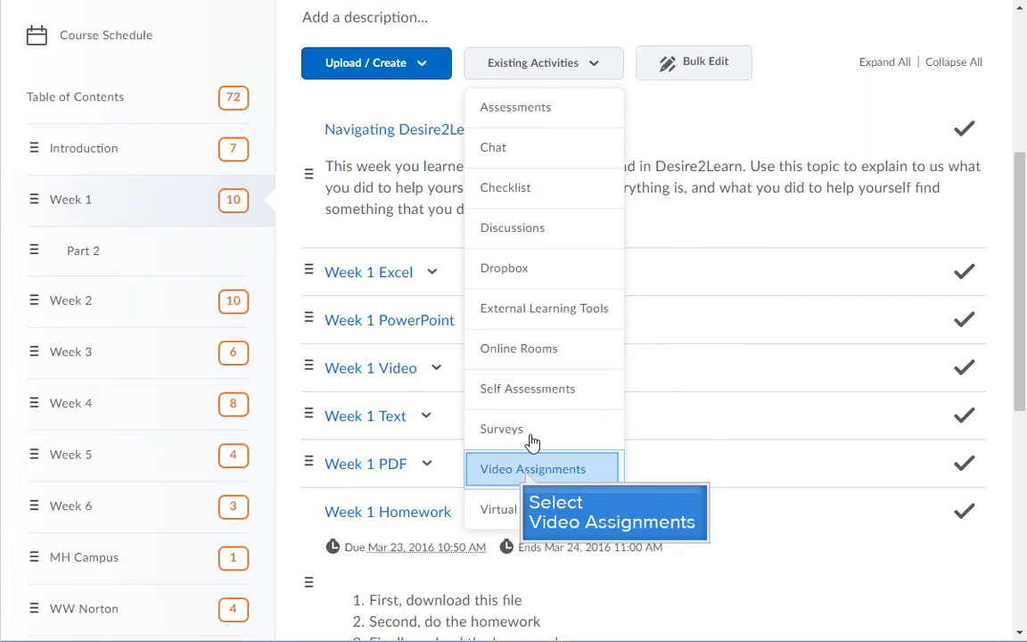
{"action": "left_click", "coordinate": [533, 469]}
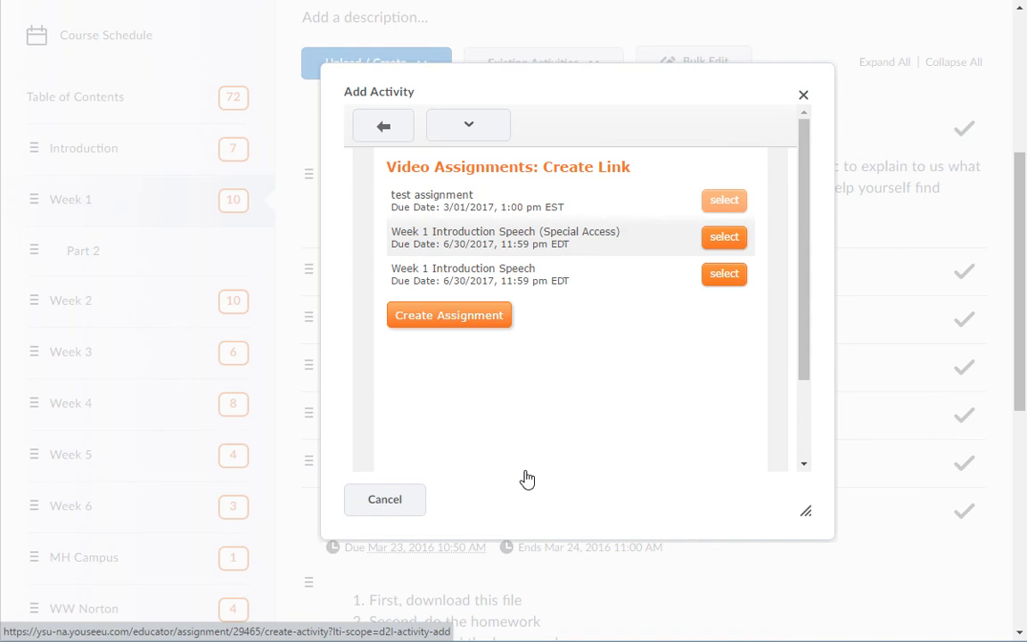
{"action": "mouse_move", "coordinate": [489, 469]}
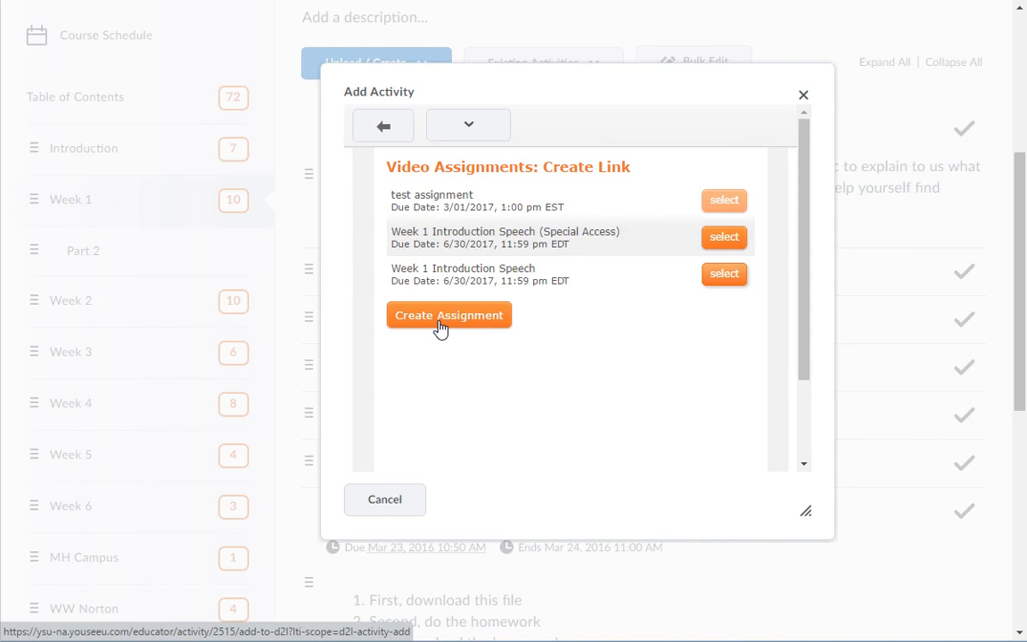
{"action": "mouse_move", "coordinate": [724, 274]}
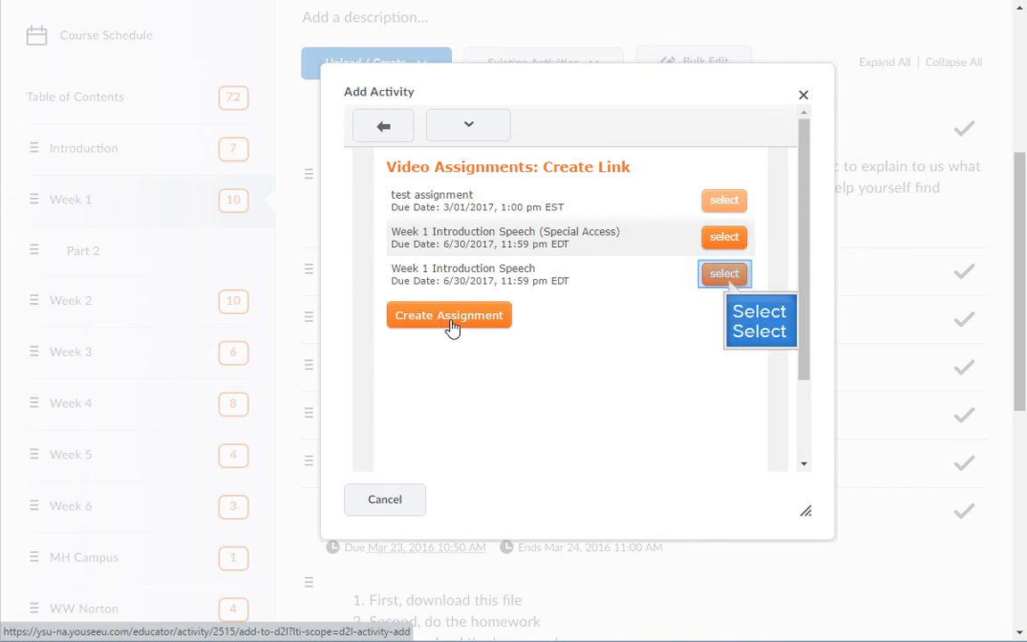